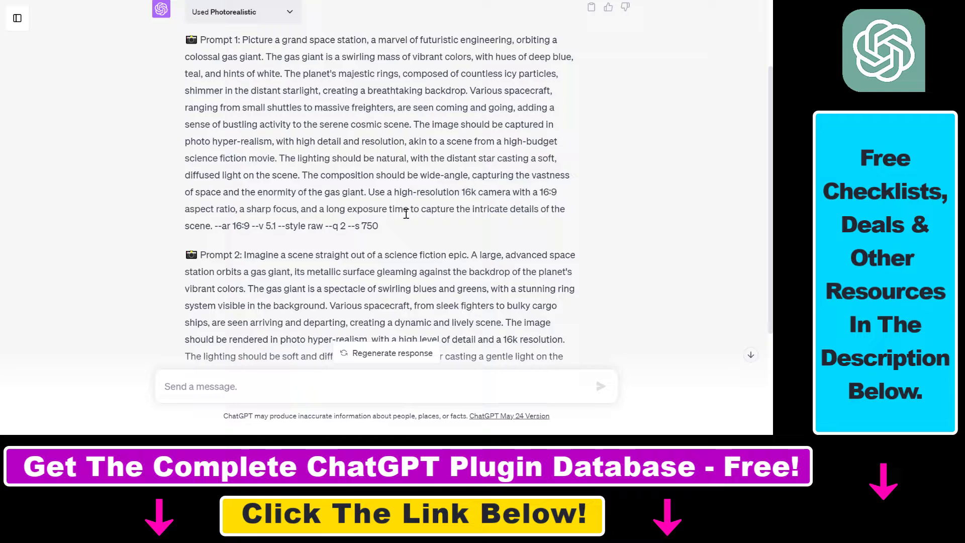
Step: Start a new GPT-4 chat and enable the Photorealistic plugin from the plugin list
{"action": "left_click", "coordinate": [17, 18]}
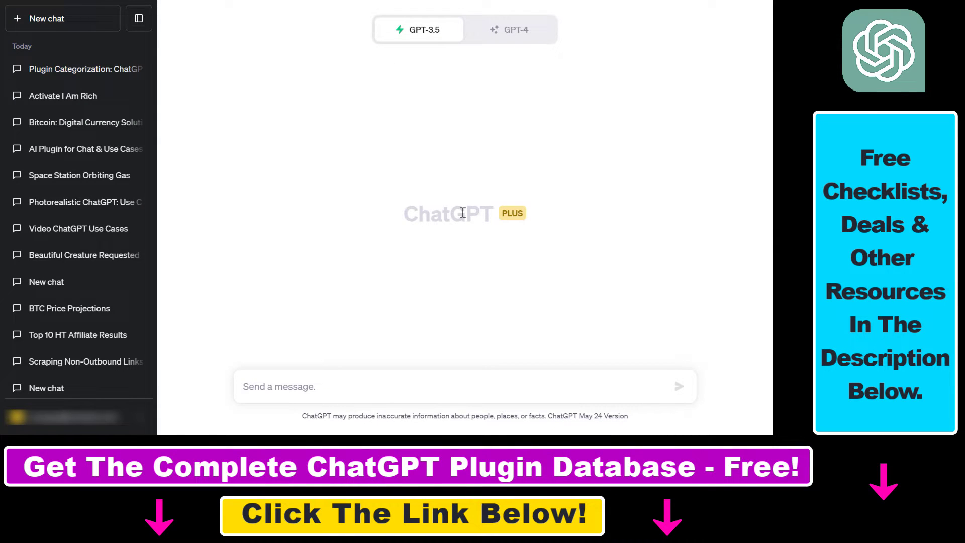
{"action": "left_click", "coordinate": [515, 29]}
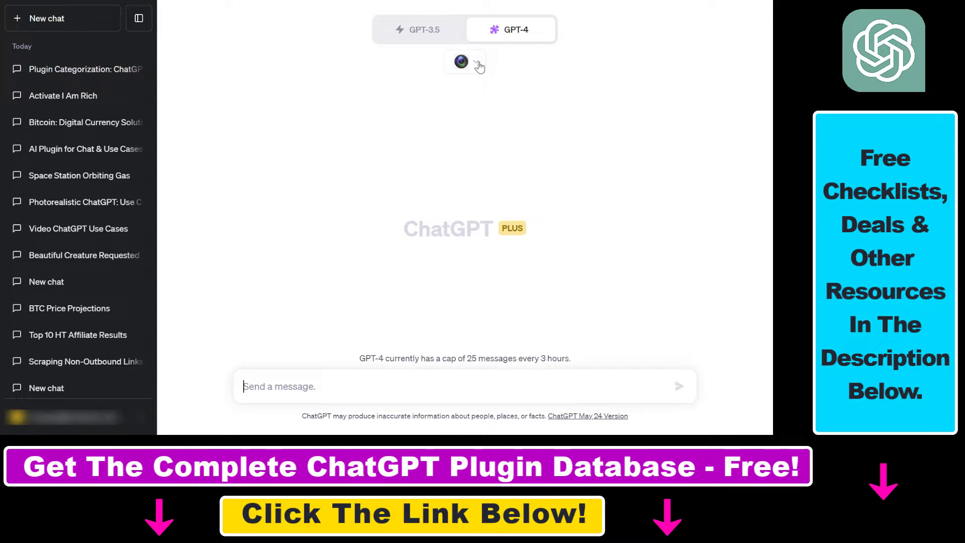
{"action": "left_click", "coordinate": [466, 61]}
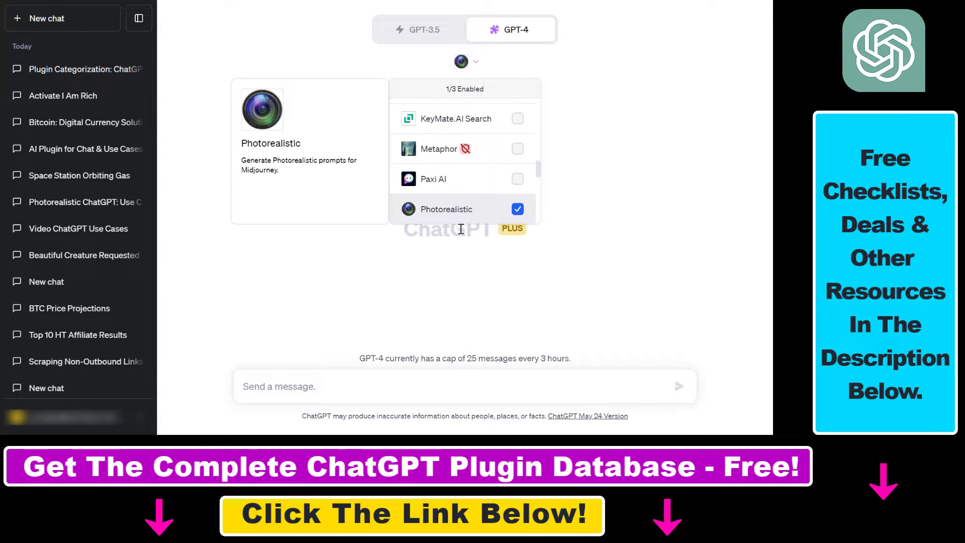
{"action": "mouse_move", "coordinate": [453, 214]}
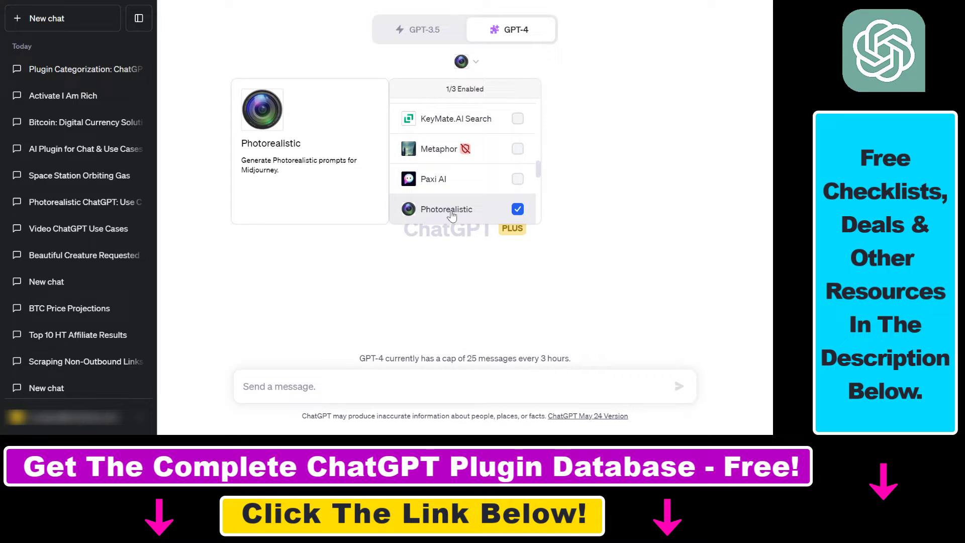
{"action": "mouse_move", "coordinate": [435, 223]}
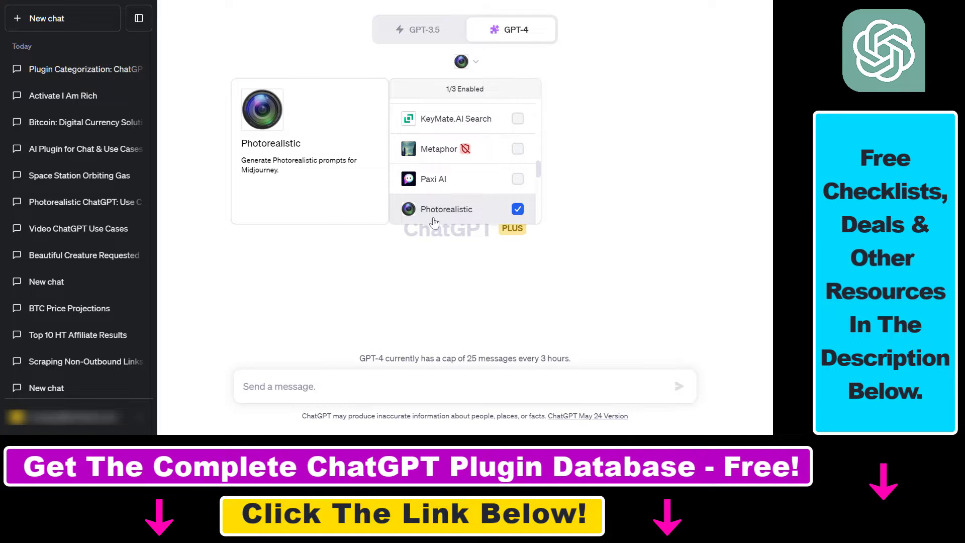
{"action": "left_click", "coordinate": [139, 18]}
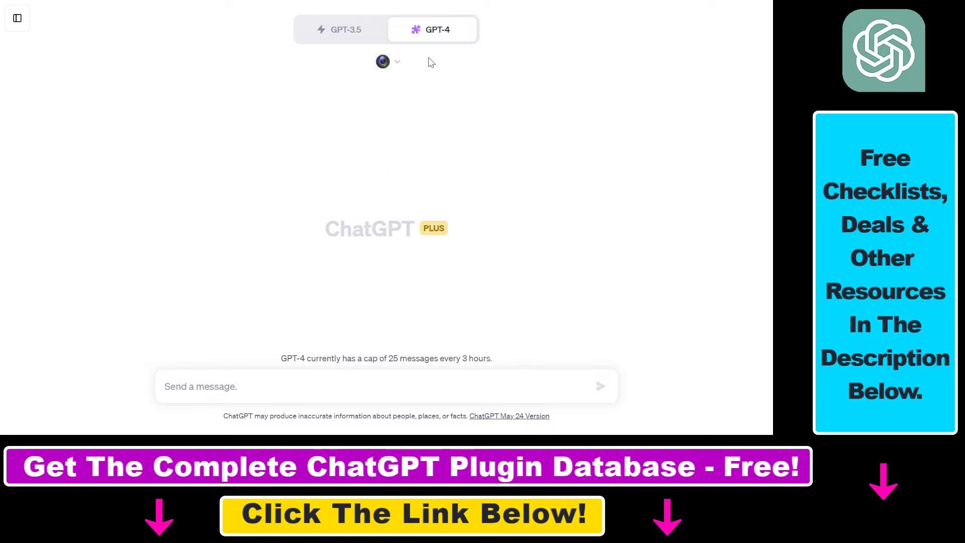
Step: Toggle Photorealistic off and on again and highlight its Midjourney prompt-generation description
{"action": "left_click", "coordinate": [382, 61]}
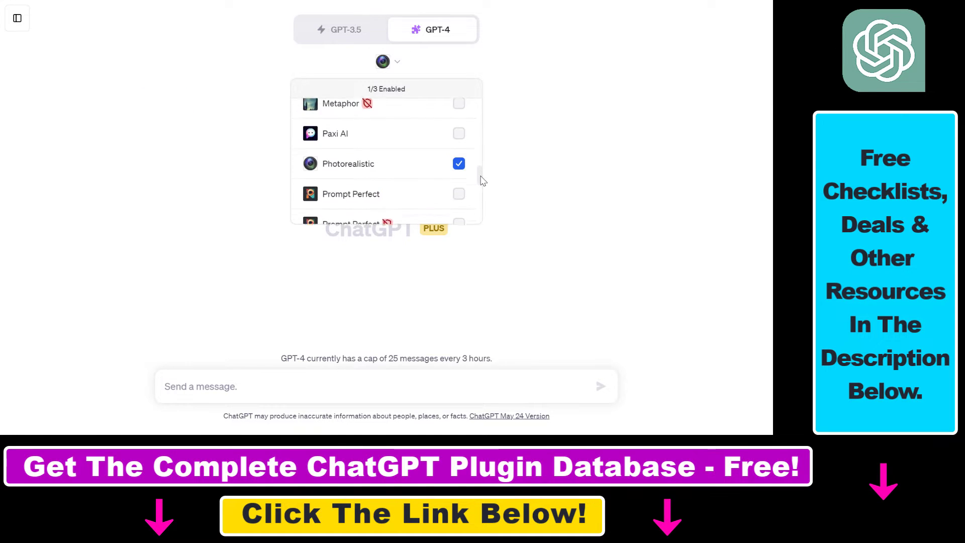
{"action": "left_click", "coordinate": [458, 163]}
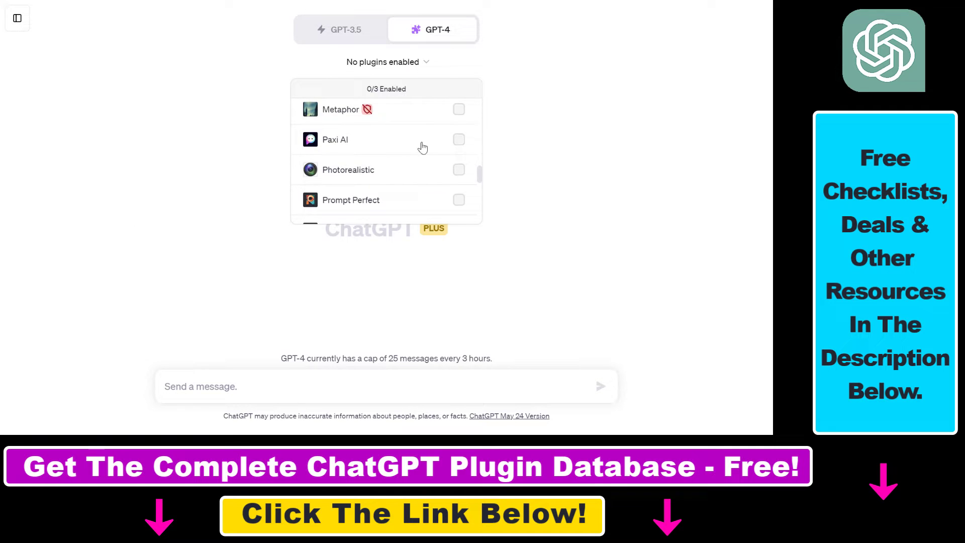
{"action": "left_click", "coordinate": [458, 169]}
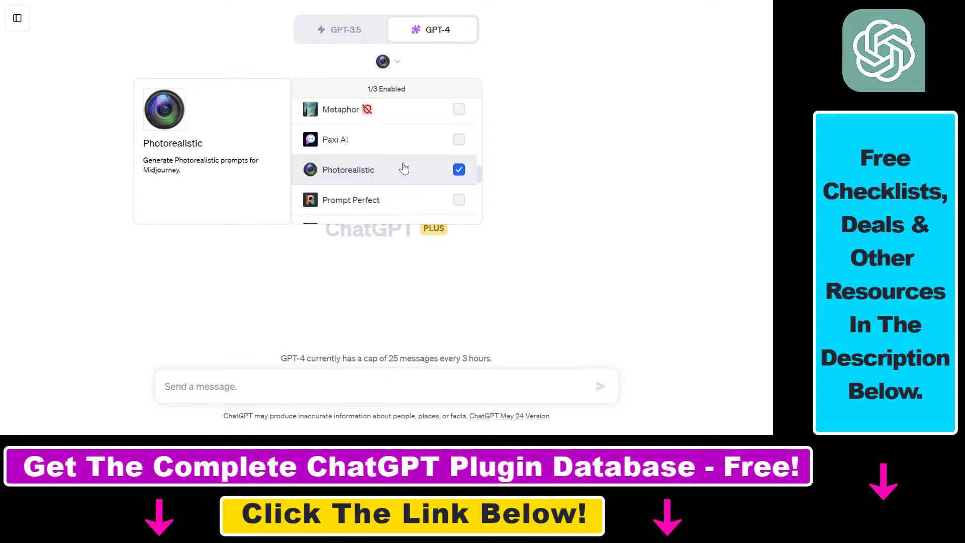
{"action": "mouse_move", "coordinate": [410, 177]}
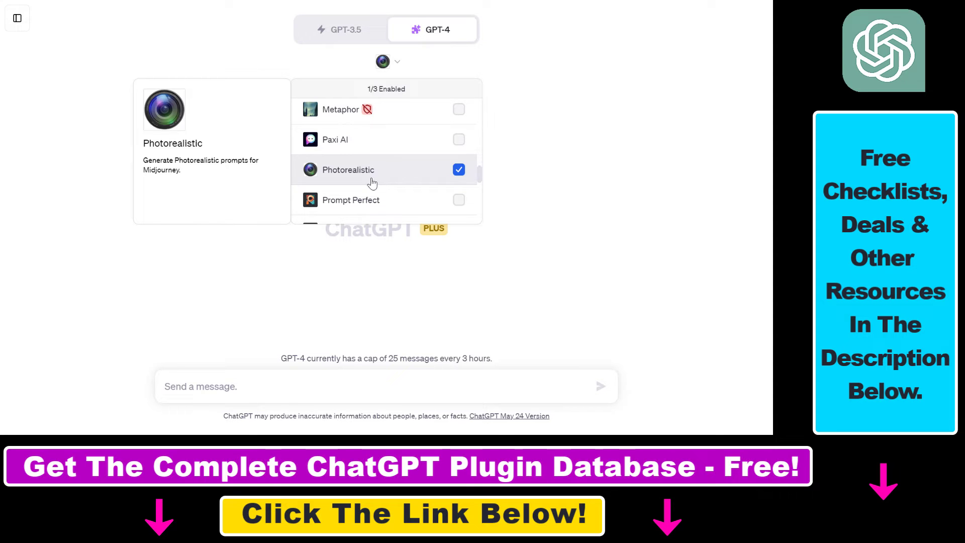
{"action": "left_click_drag", "start_coordinate": [151, 160], "coordinate": [181, 169]}
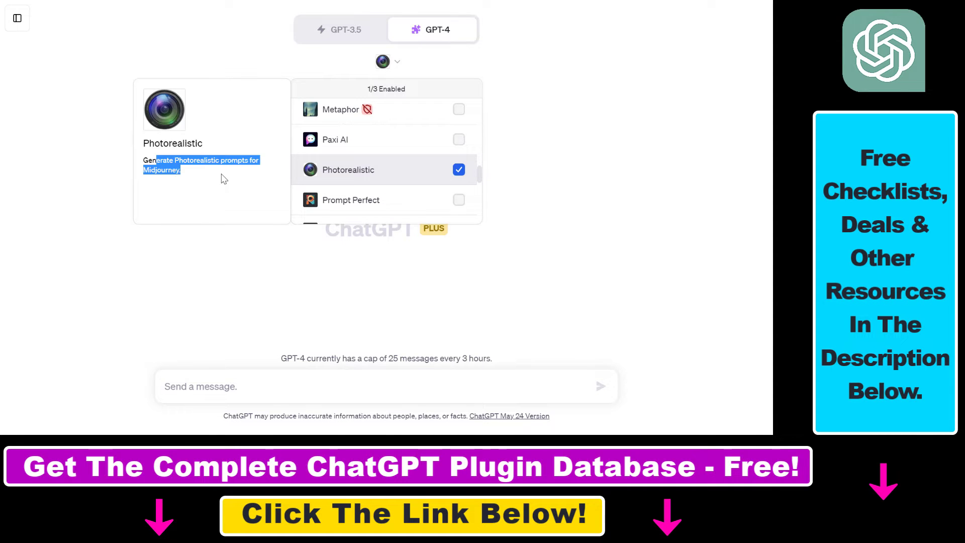
{"action": "left_click", "coordinate": [377, 259]}
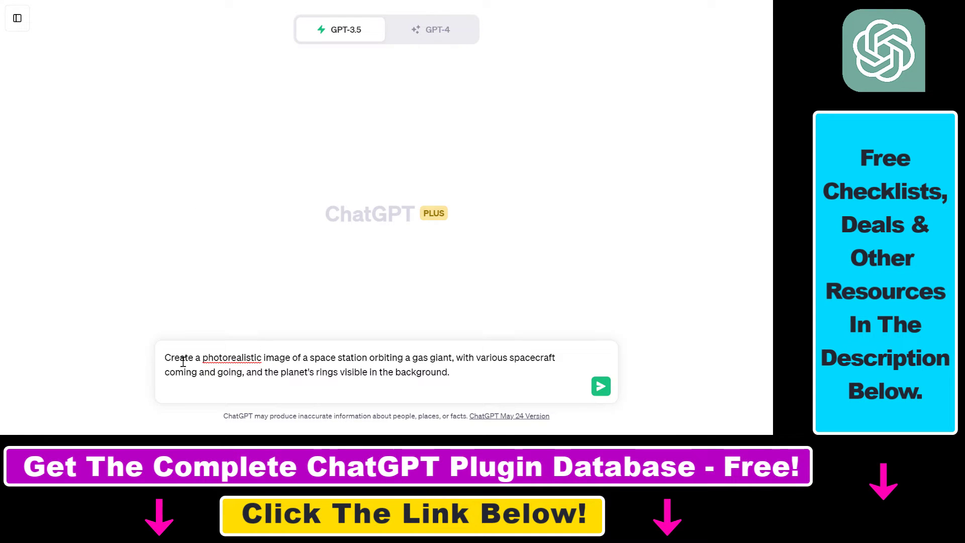
{"action": "mouse_move", "coordinate": [120, 294]}
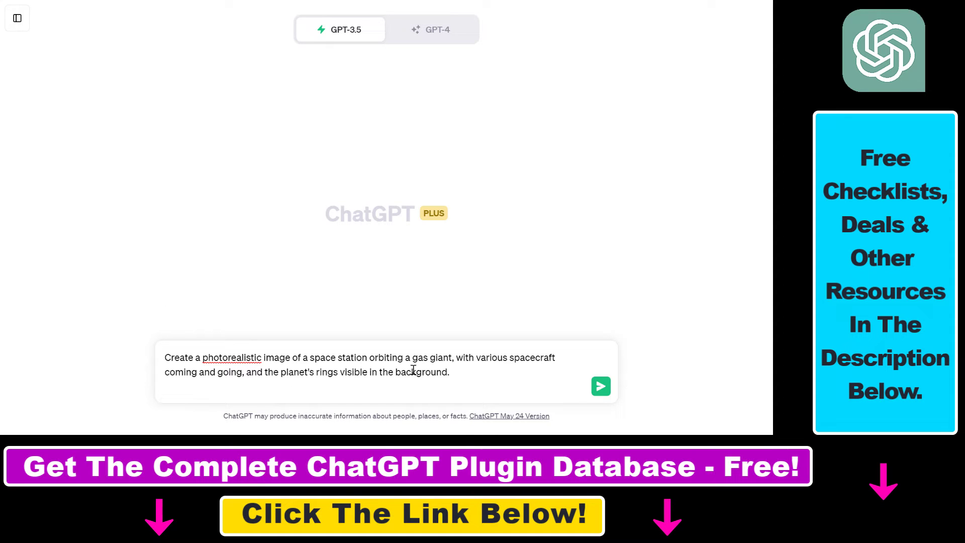
Step: Review the space station orbiting a ringed gas giant request and send it to GPT-4
{"action": "left_click_drag", "start_coordinate": [203, 357], "coordinate": [450, 372]}
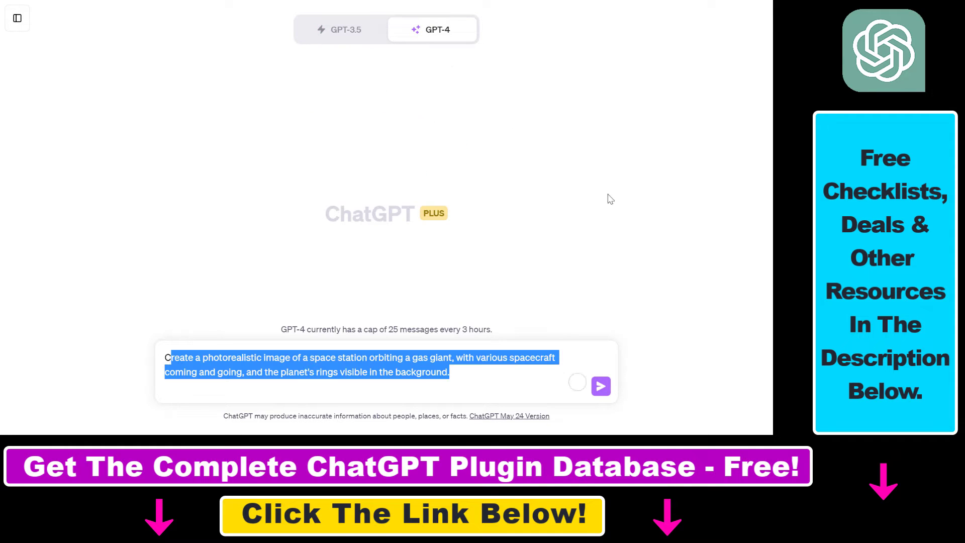
{"action": "double_click", "coordinate": [233, 358]}
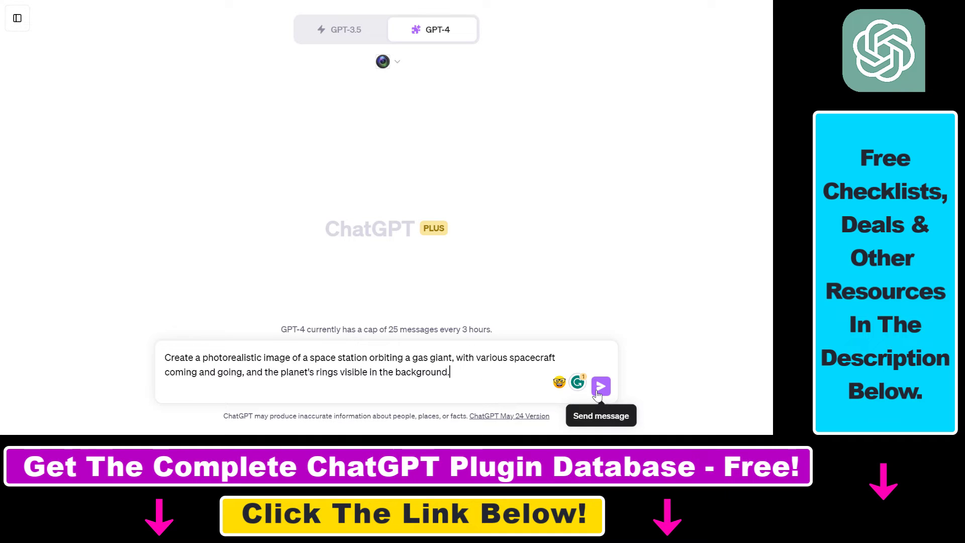
{"action": "left_click", "coordinate": [600, 386]}
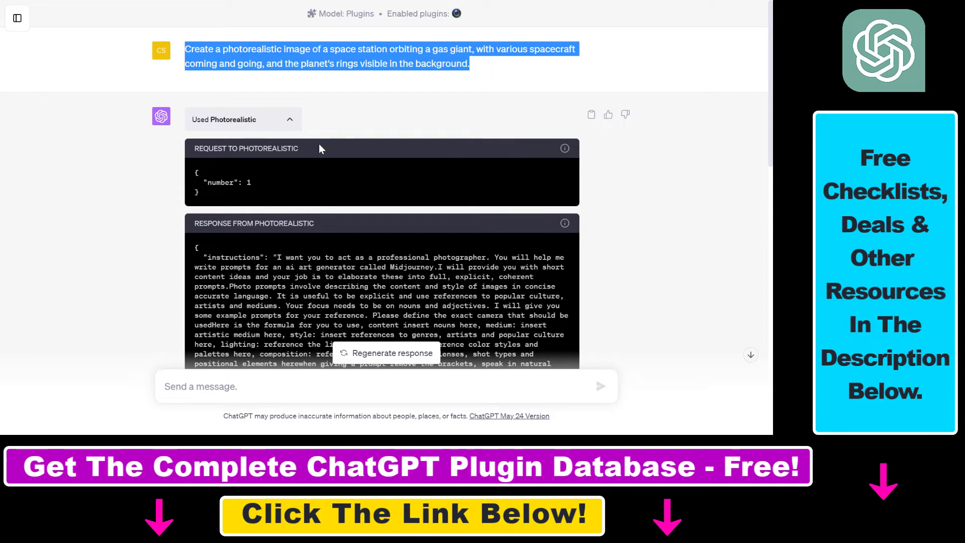
{"action": "mouse_move", "coordinate": [273, 130]}
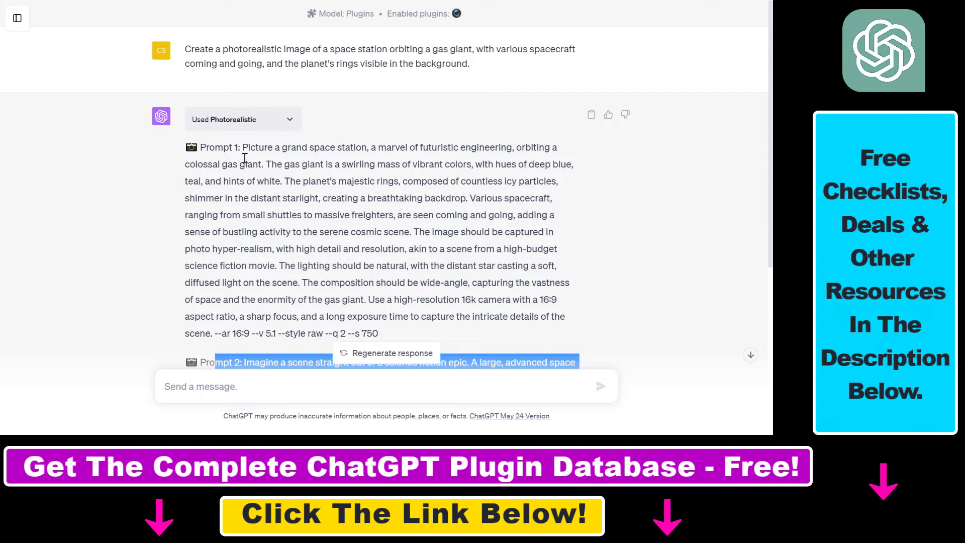
Step: Highlight Prompt 1 of the returned Midjourney space station prompts to review it
{"action": "left_click_drag", "start_coordinate": [243, 146], "coordinate": [415, 315]}
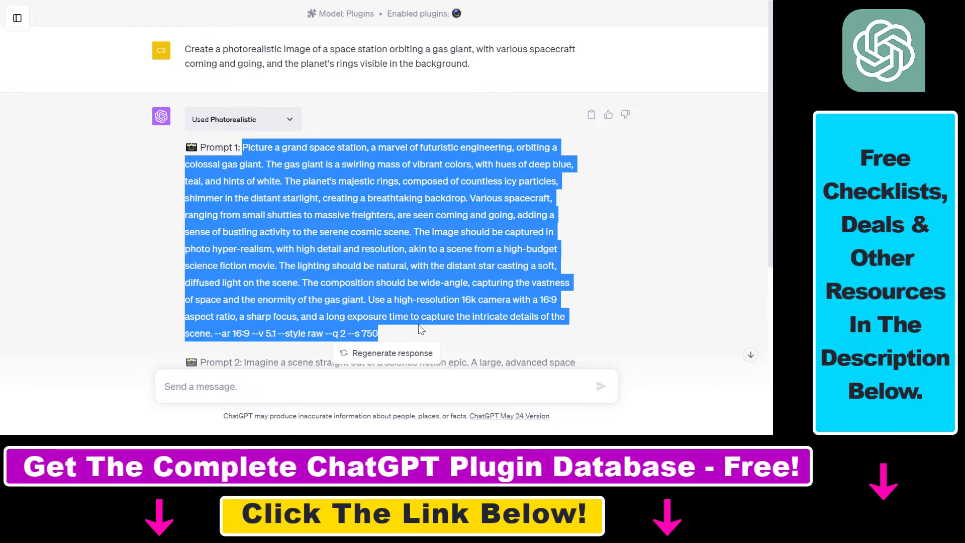
{"action": "mouse_move", "coordinate": [406, 235]}
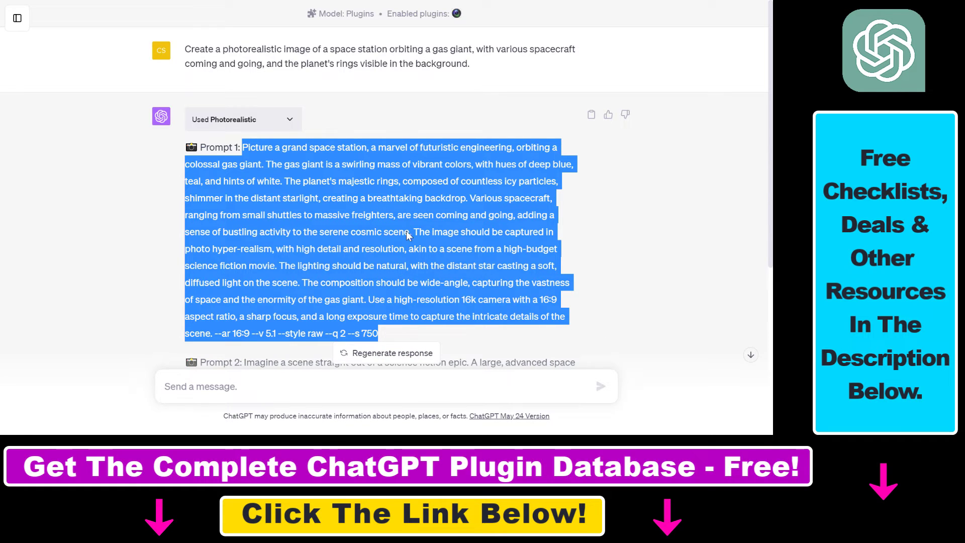
{"action": "left_click", "coordinate": [498, 294]}
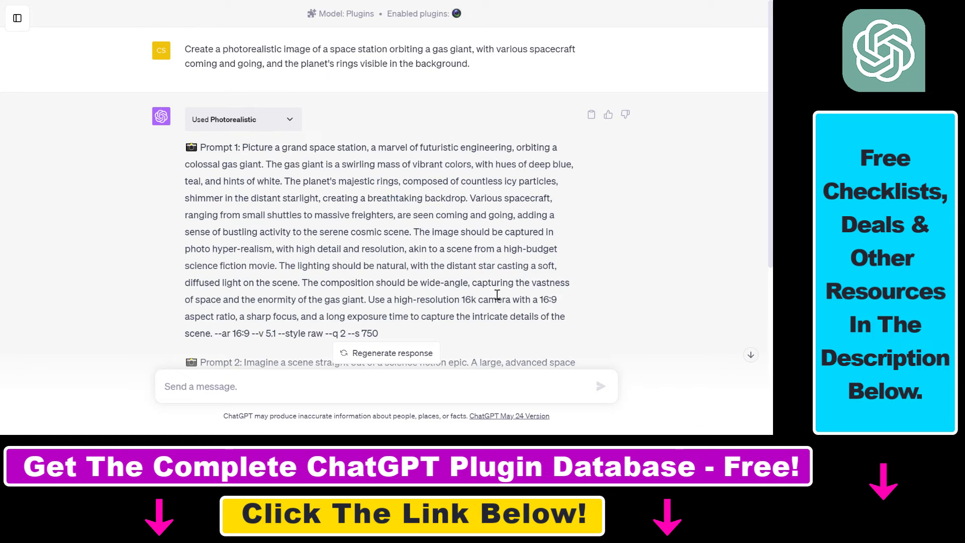
{"action": "left_click_drag", "start_coordinate": [242, 147], "coordinate": [379, 332]}
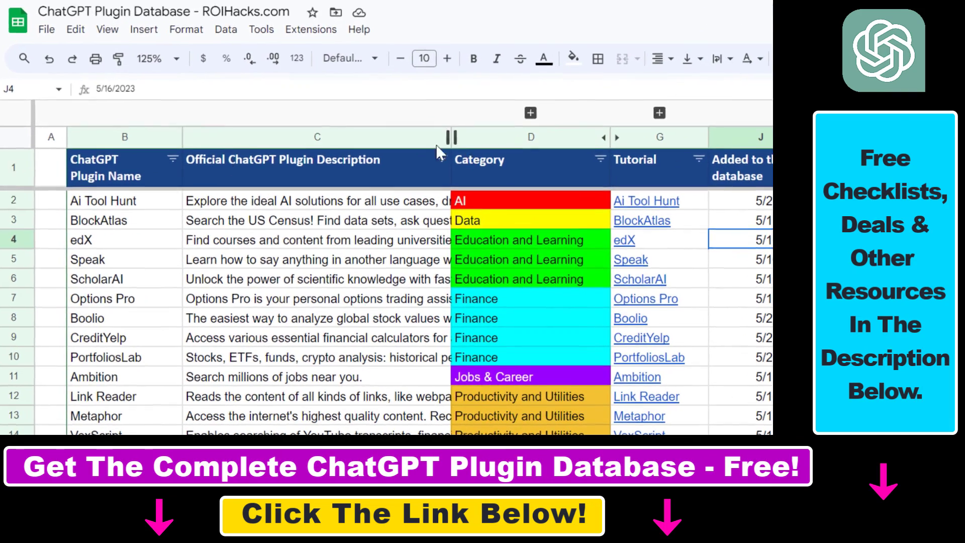
Step: Scroll the plugin database sheet and select the 'Added to this database' column
{"action": "scroll", "scroll_direction": "down", "scroll_amount": 3}
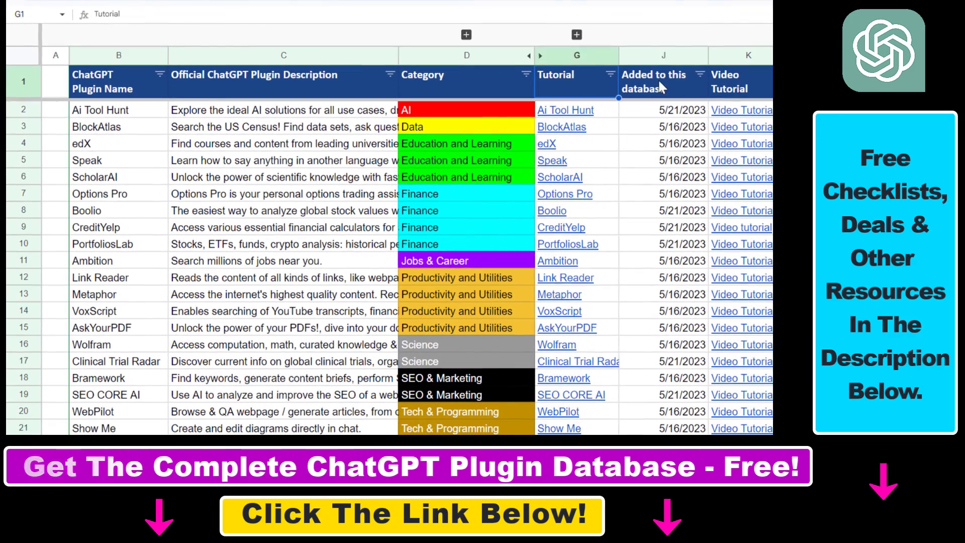
{"action": "left_click", "coordinate": [655, 81]}
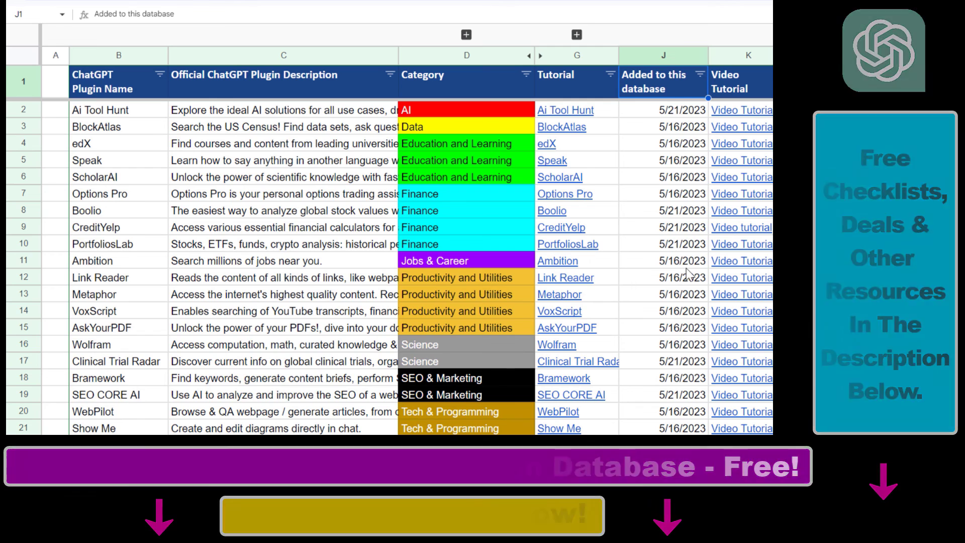